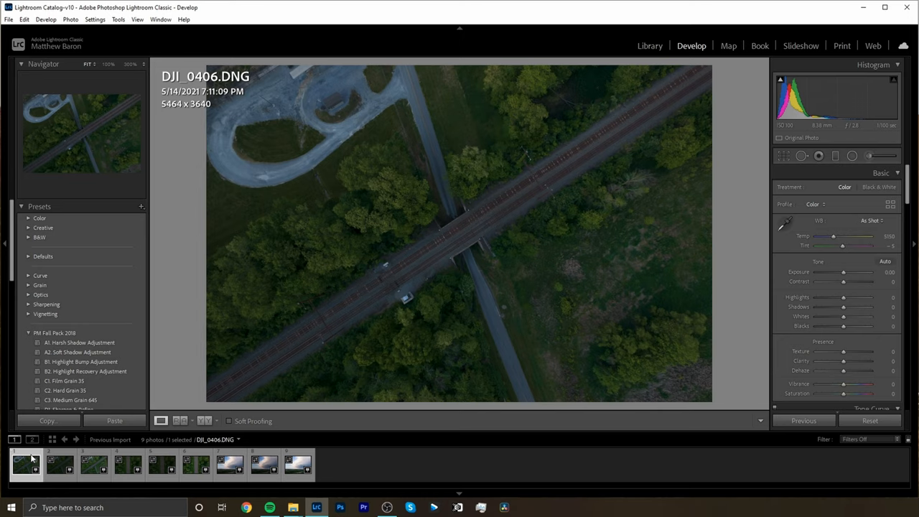
Select the first and third bridge bracket thumbnails so all three exposures are selected
{"action": "left_click", "coordinate": [96, 471]}
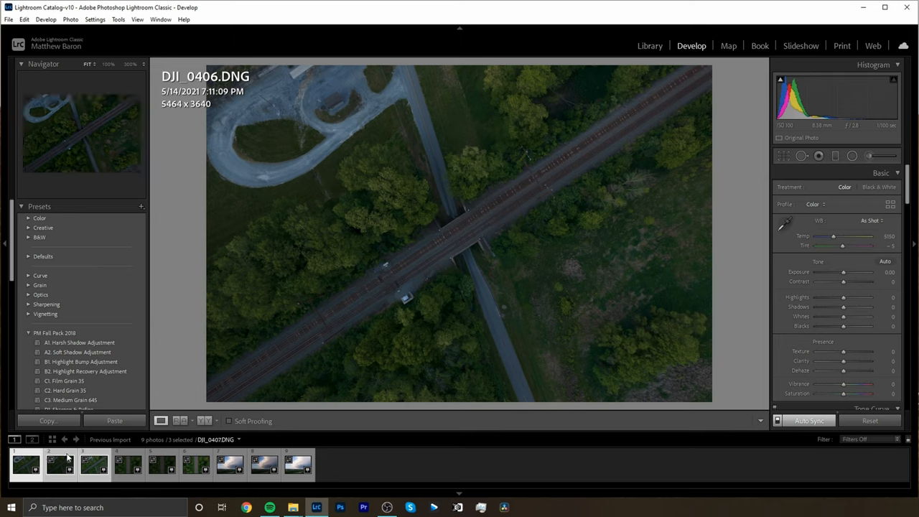
{"action": "left_click", "coordinate": [58, 468]}
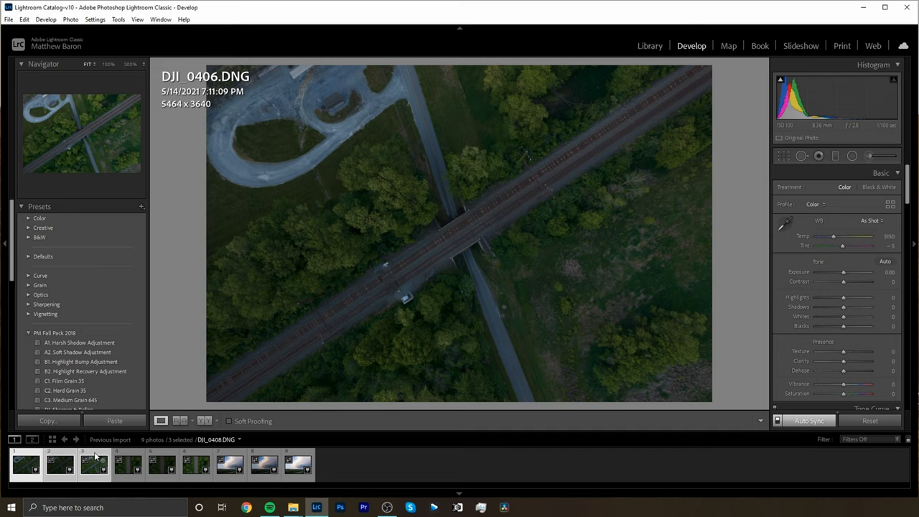
Start Photo Merge > HDR on the three selected bridge exposures
{"action": "right_click", "coordinate": [93, 470]}
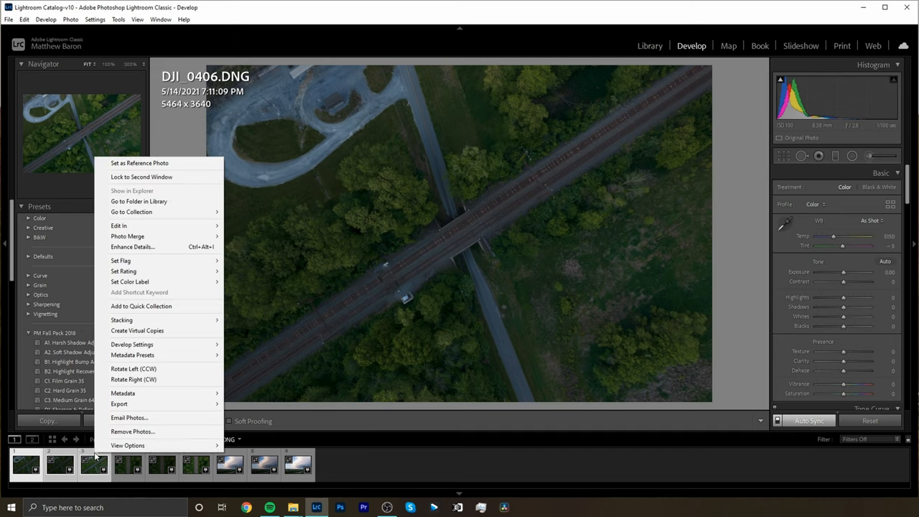
{"action": "mouse_move", "coordinate": [127, 236]}
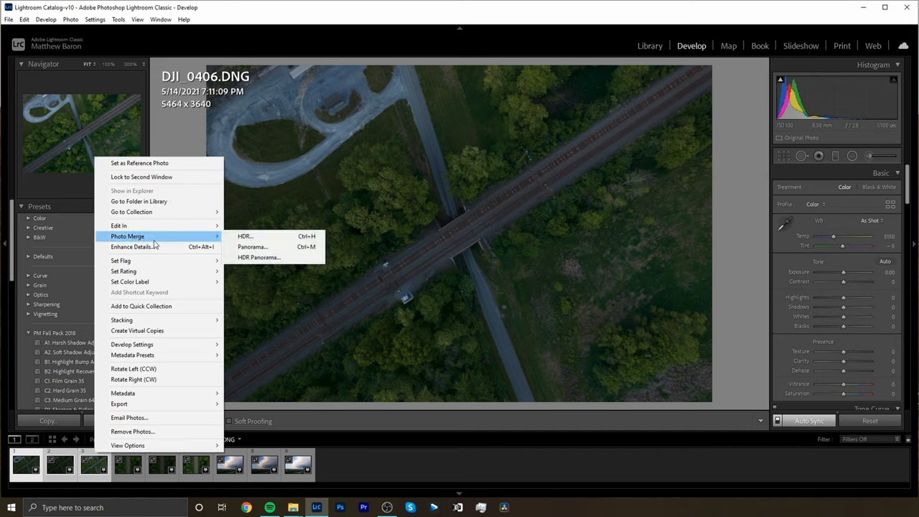
{"action": "mouse_move", "coordinate": [246, 236]}
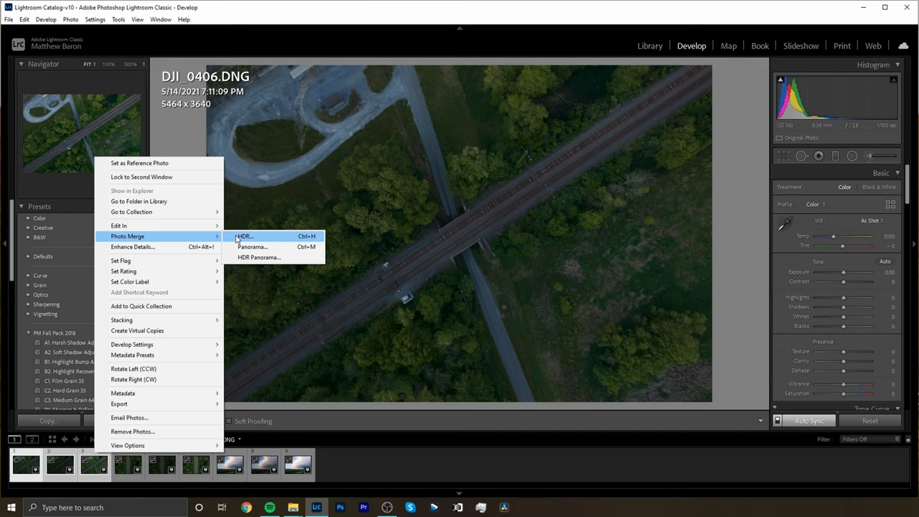
{"action": "left_click", "coordinate": [247, 236]}
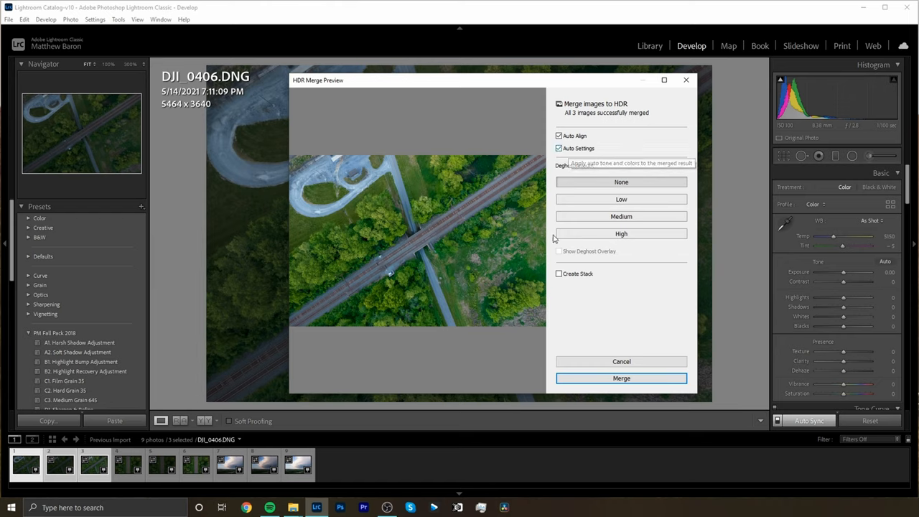
{"action": "mouse_move", "coordinate": [500, 345]}
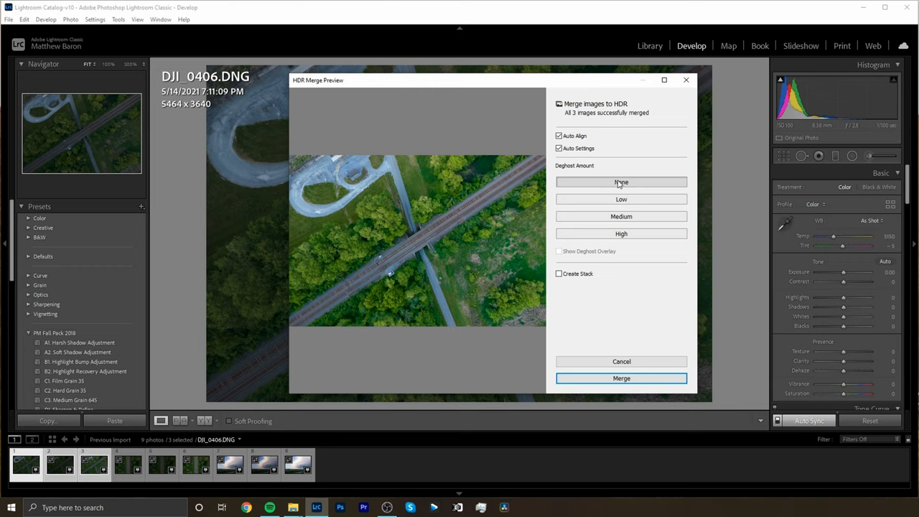
{"action": "mouse_move", "coordinate": [623, 257]}
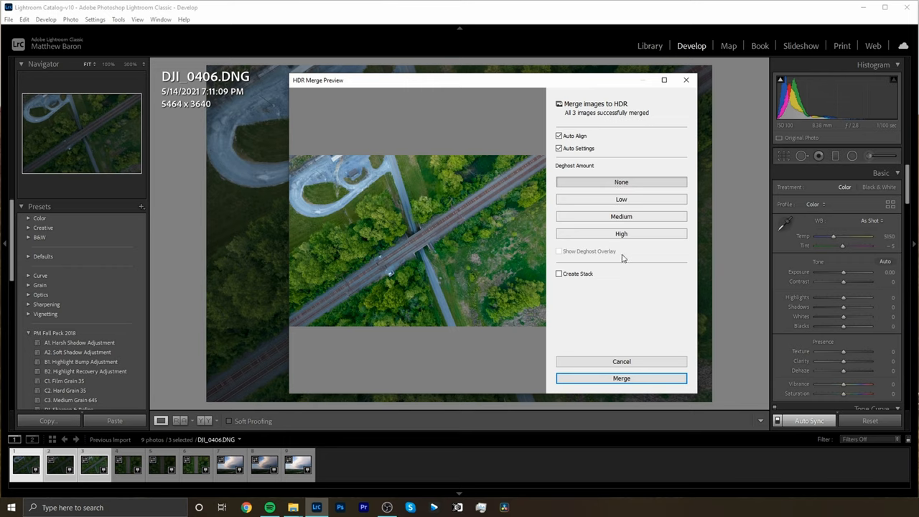
{"action": "mouse_move", "coordinate": [544, 316]}
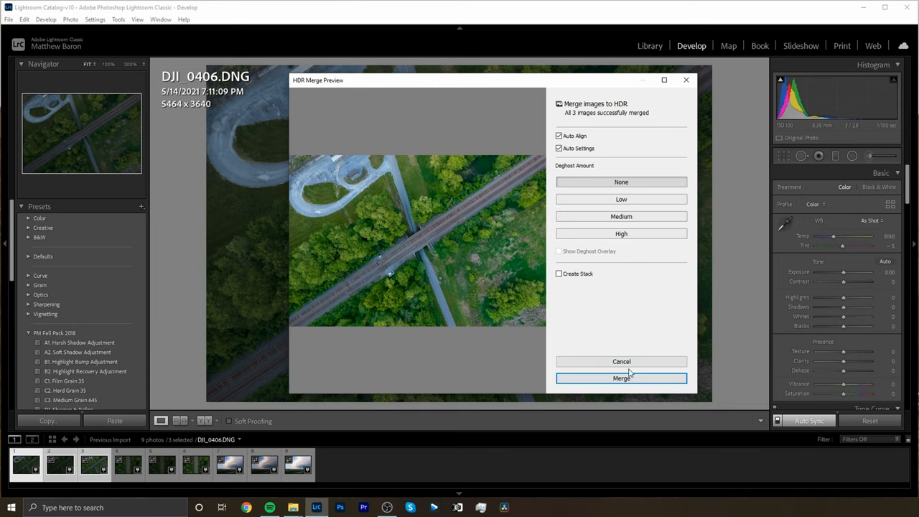
Merge the bridge brackets with Auto Align, Auto Settings and Deghost None, creating DJI_0406-HDR.dng
{"action": "left_click", "coordinate": [621, 377]}
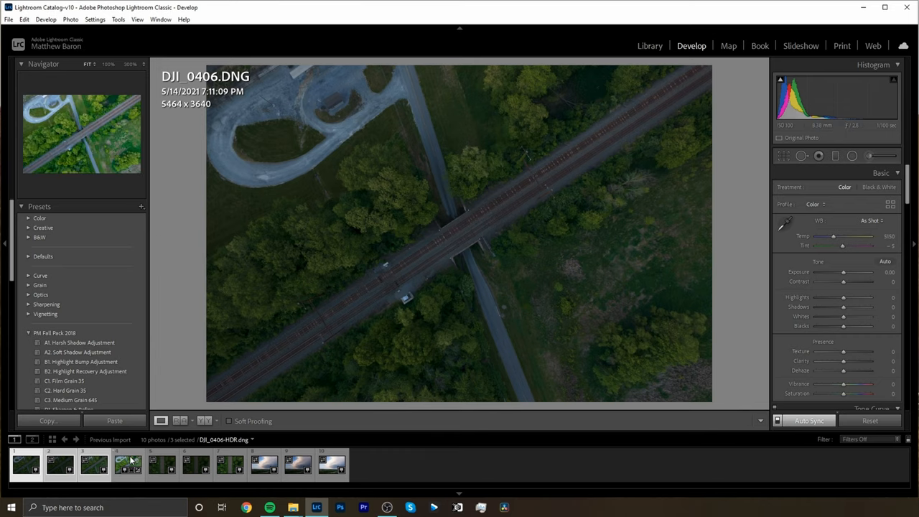
View the merged DJI_0406-HDR.dng bridge image, then open storm-cloud photo DJI_0529.DNG
{"action": "left_click", "coordinate": [129, 475]}
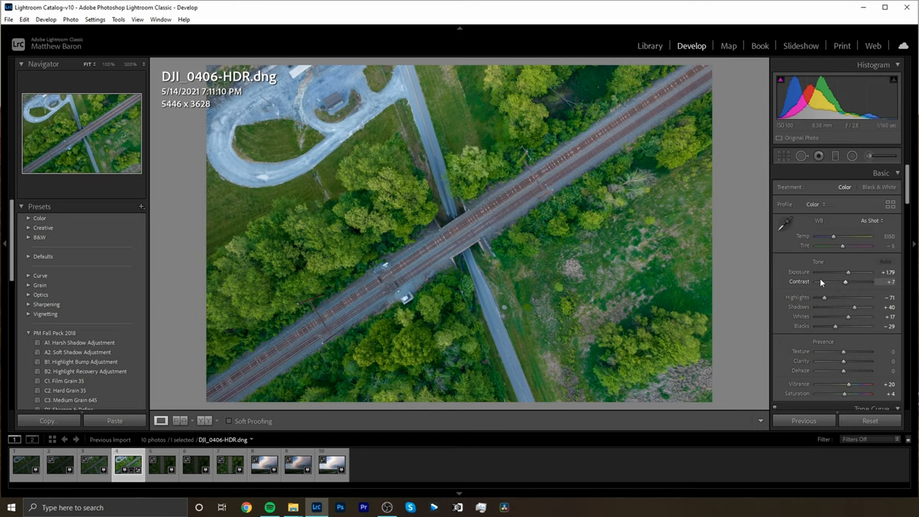
{"action": "mouse_move", "coordinate": [824, 262]}
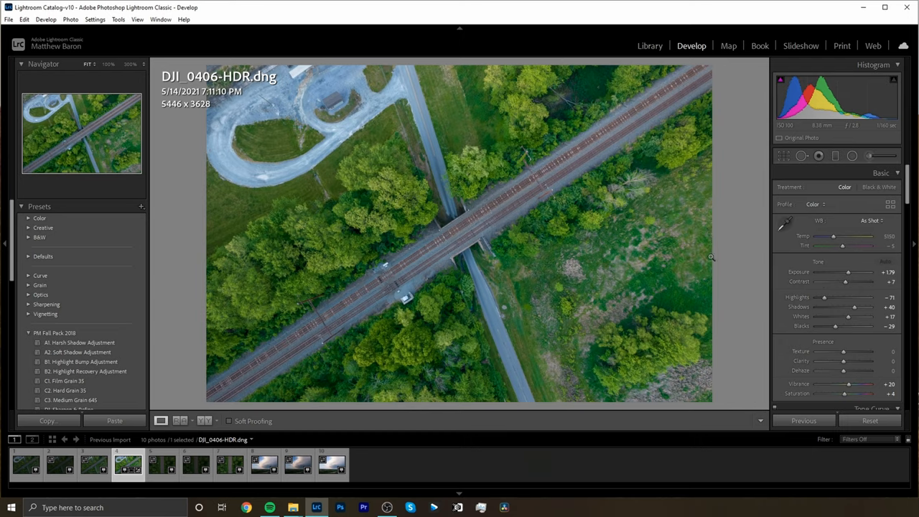
{"action": "left_click", "coordinate": [266, 468]}
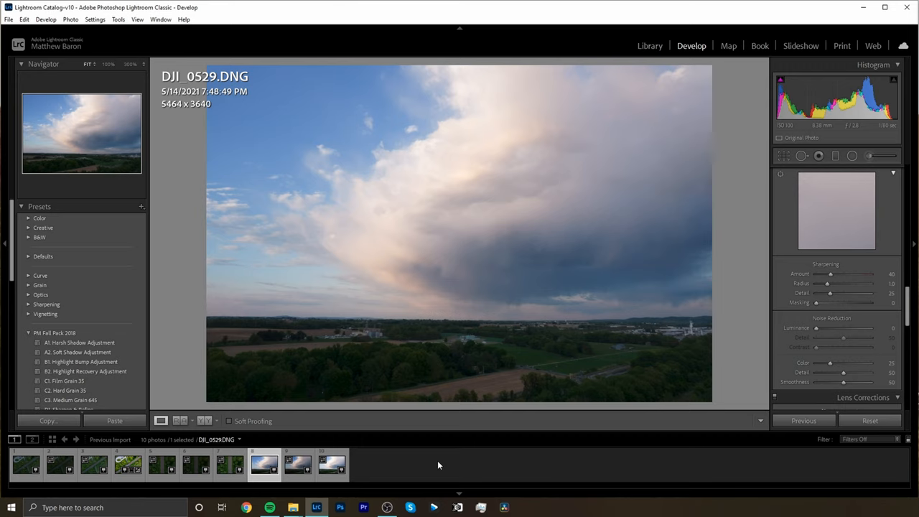
{"action": "mouse_move", "coordinate": [433, 467]}
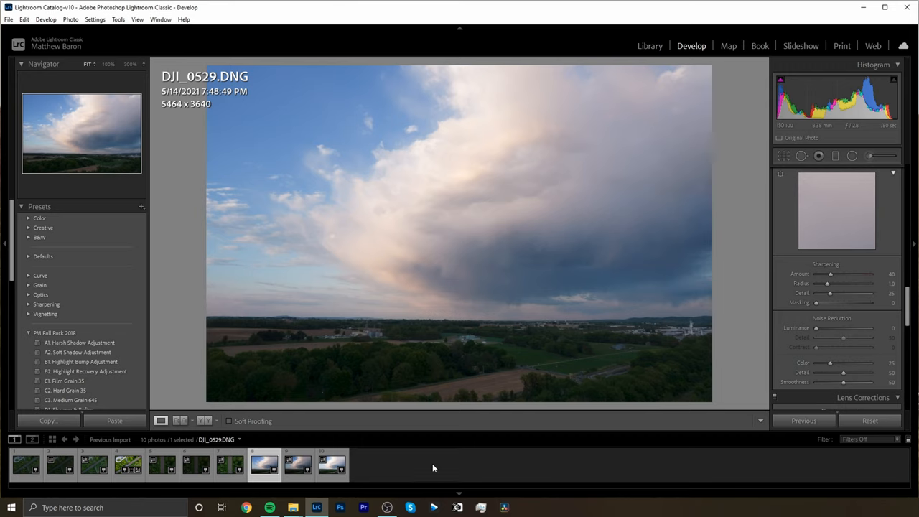
{"action": "mouse_move", "coordinate": [484, 314]}
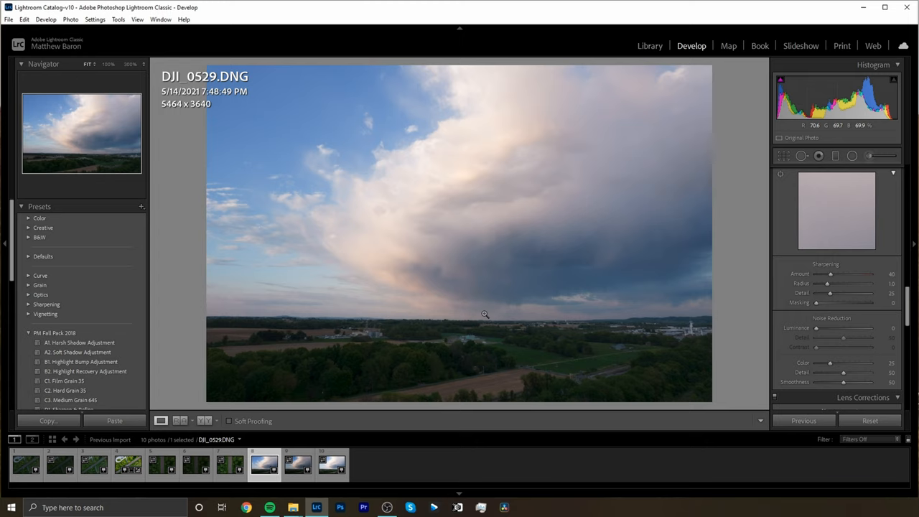
{"action": "mouse_move", "coordinate": [520, 413]}
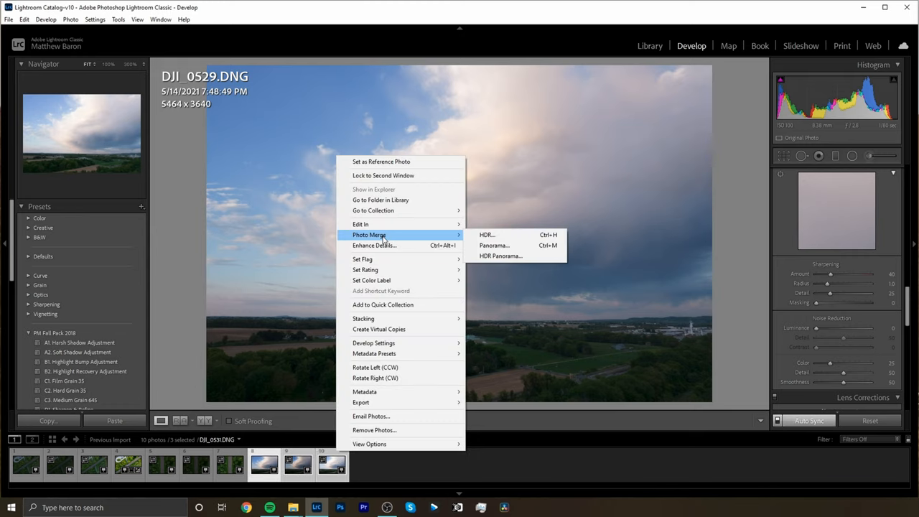
Merge the three storm cloud brackets via Photo Merge > HDR into DJI_0529-HDR.dng
{"action": "left_click", "coordinate": [486, 235]}
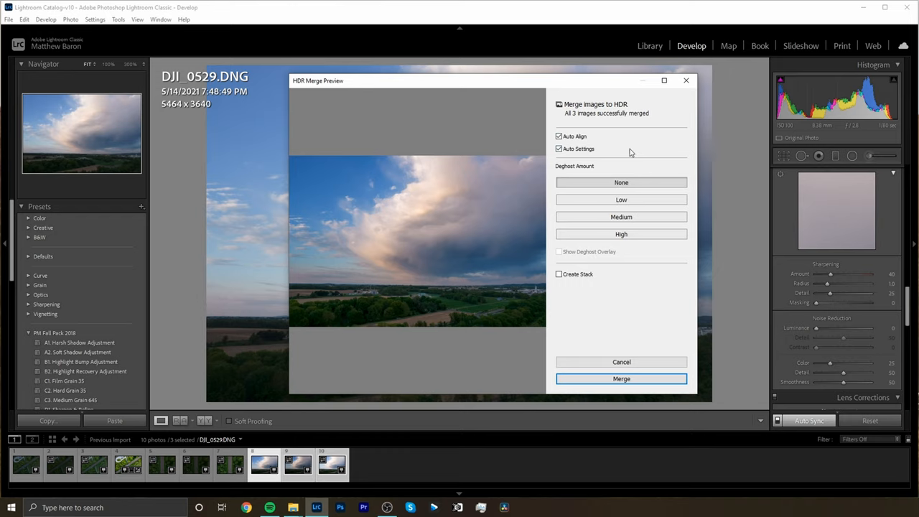
{"action": "left_click", "coordinate": [621, 378]}
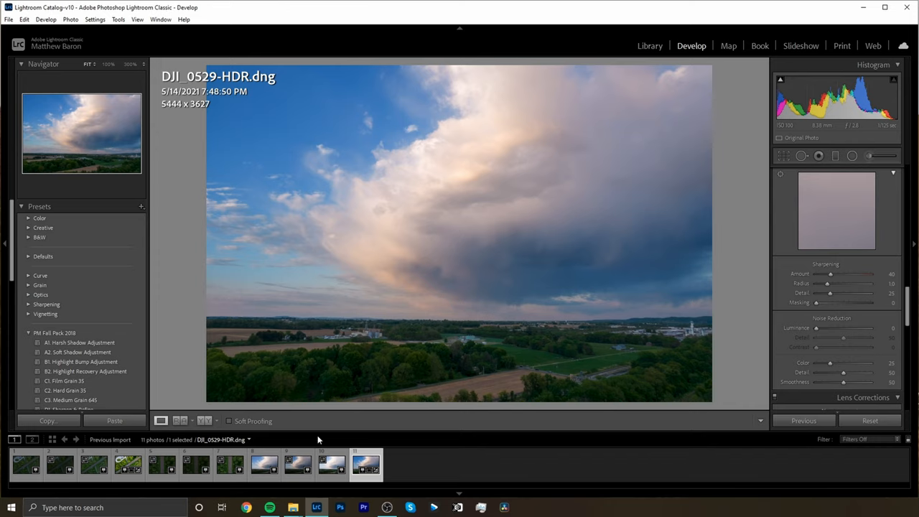
{"action": "left_click", "coordinate": [264, 474]}
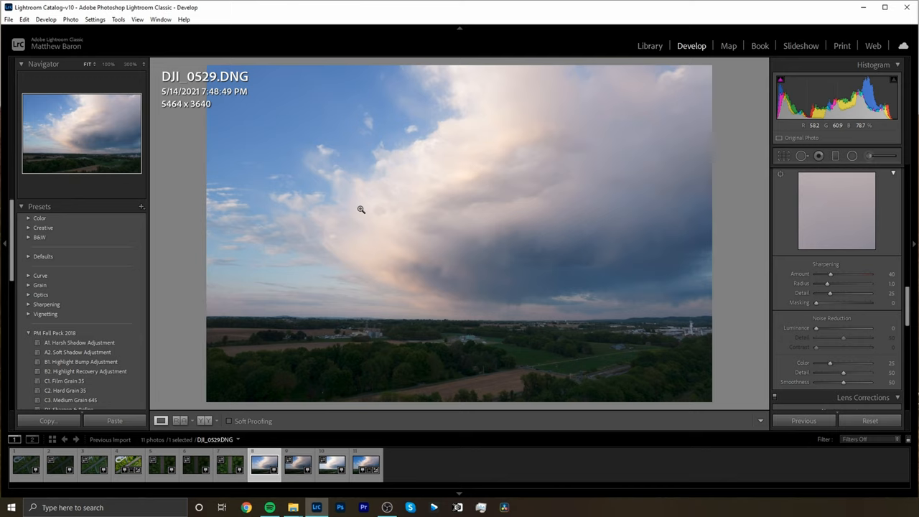
{"action": "mouse_move", "coordinate": [657, 360]}
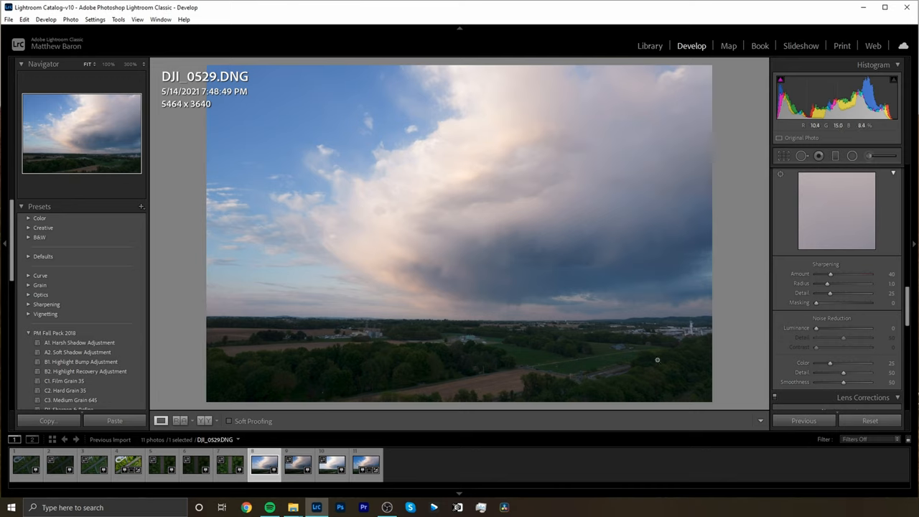
{"action": "left_click", "coordinate": [360, 466]}
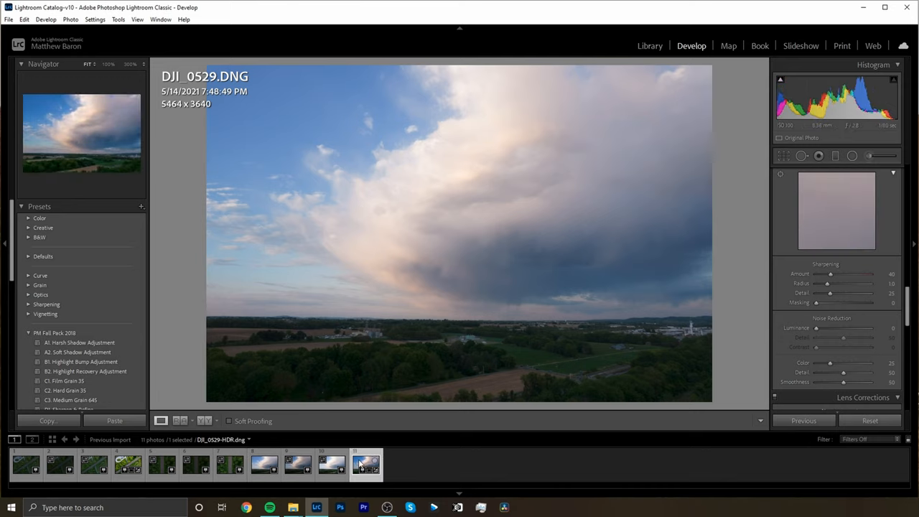